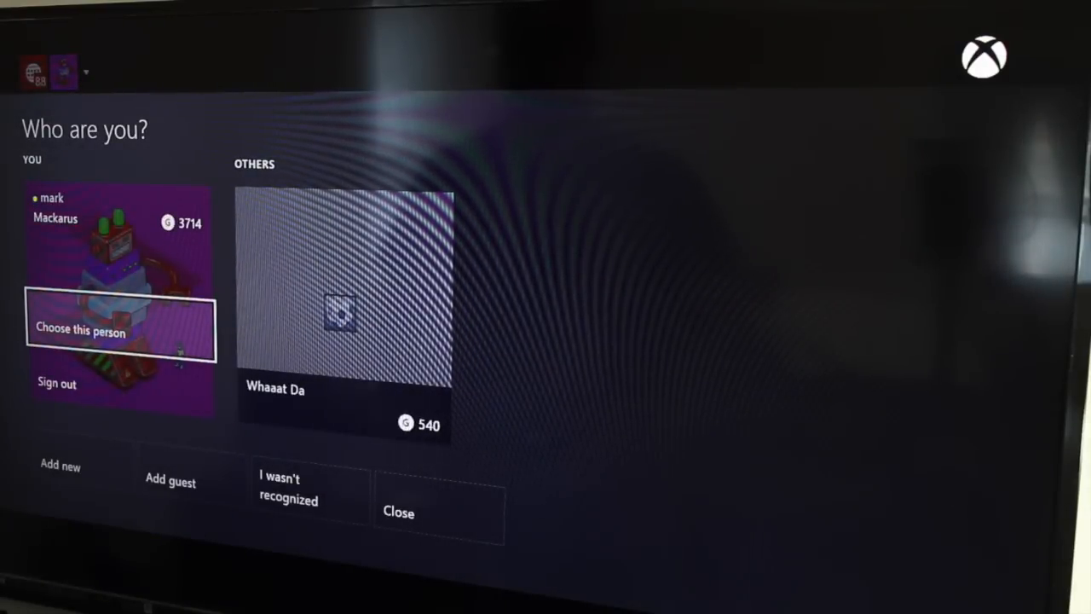
# Choose your own profile card on the 'Who are you?' screen to sign in.
pyautogui.click(119, 331)
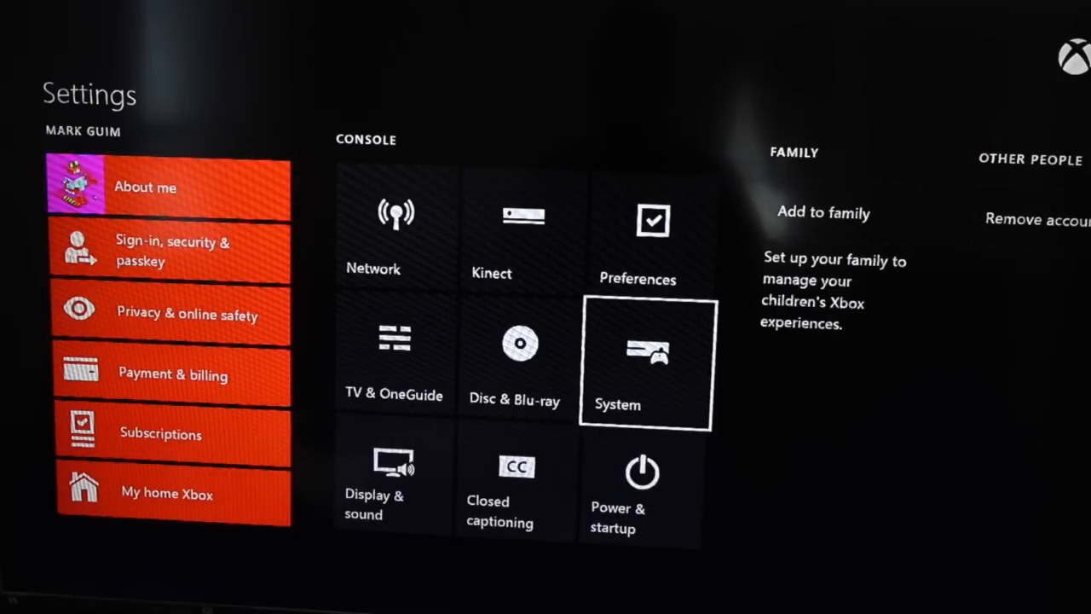
# Go to the System tile under Console in Settings.
pyautogui.click(646, 362)
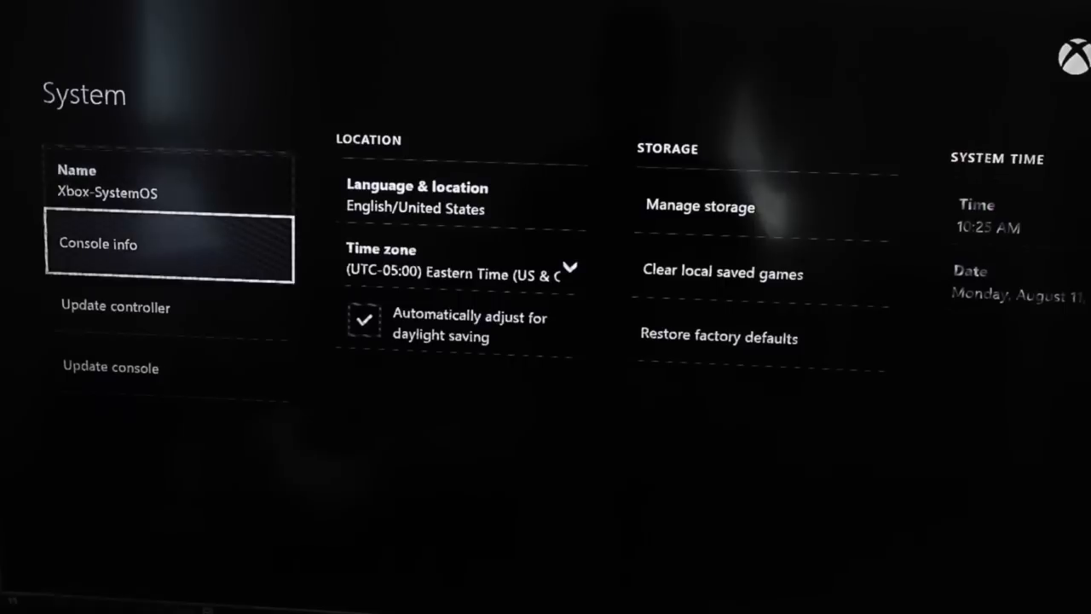
# Select Update controller in System settings to launch the firmware update setup.
pyautogui.press('Down')
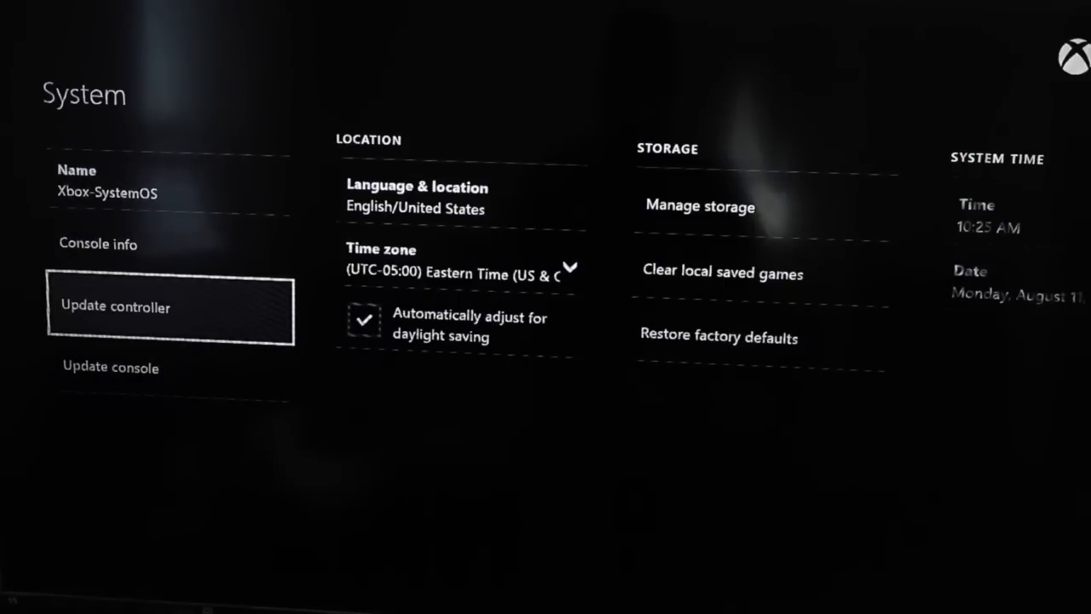
pyautogui.click(171, 307)
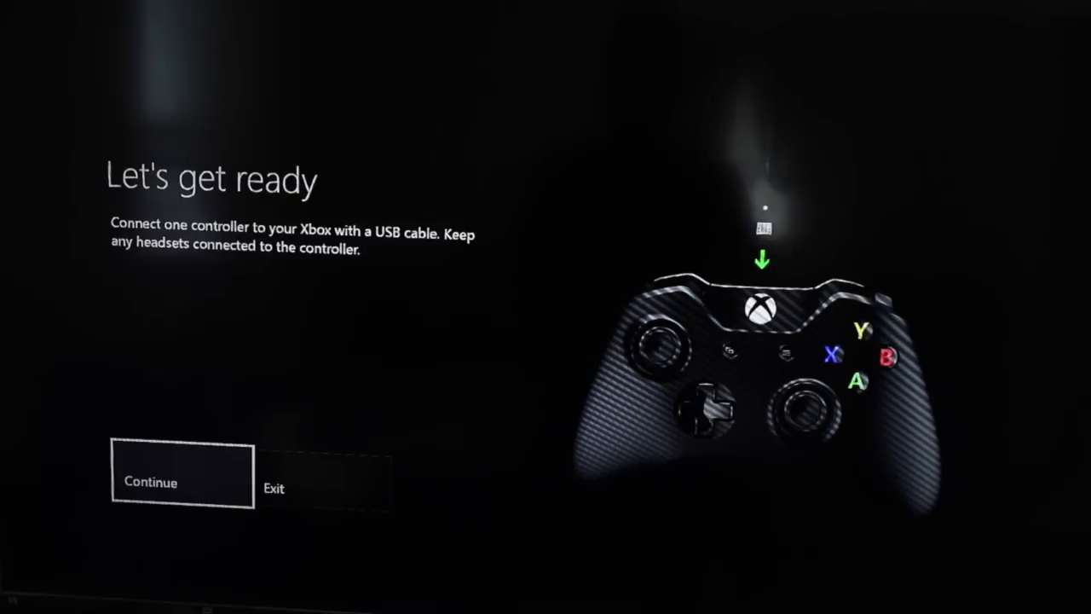
# Continue from 'Let's get ready' with the controller on USB, starting the update at 0%.
pyautogui.click(150, 481)
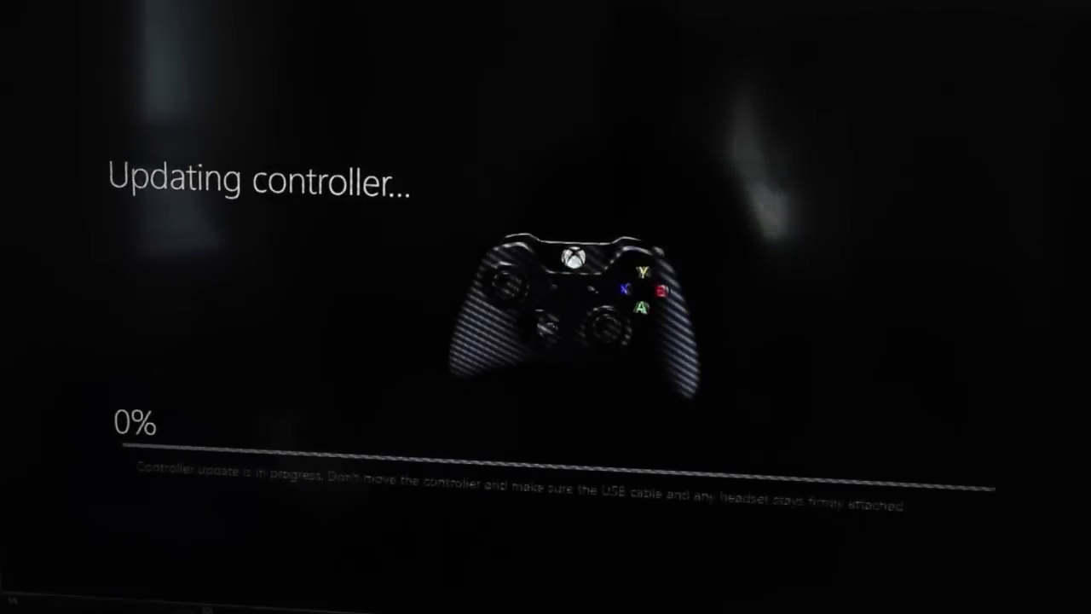